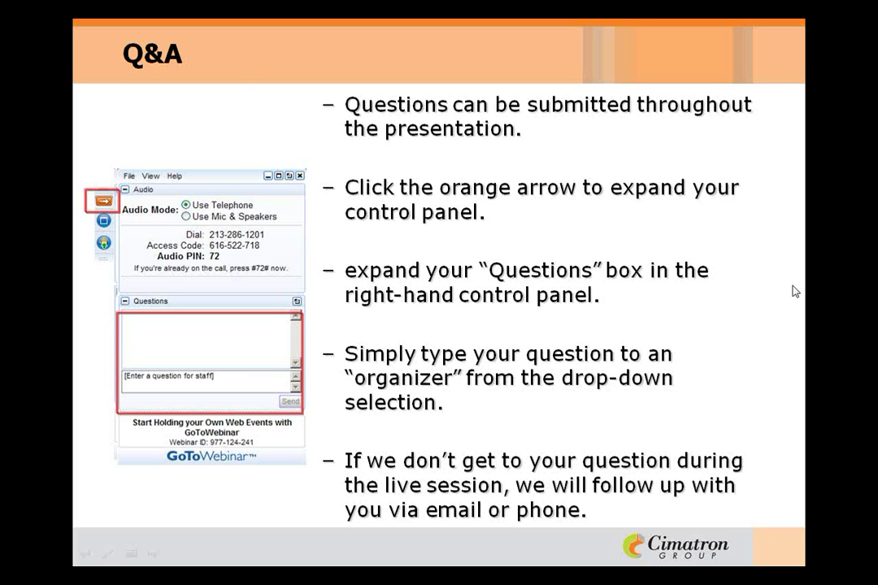
mouse_move(865, 289)
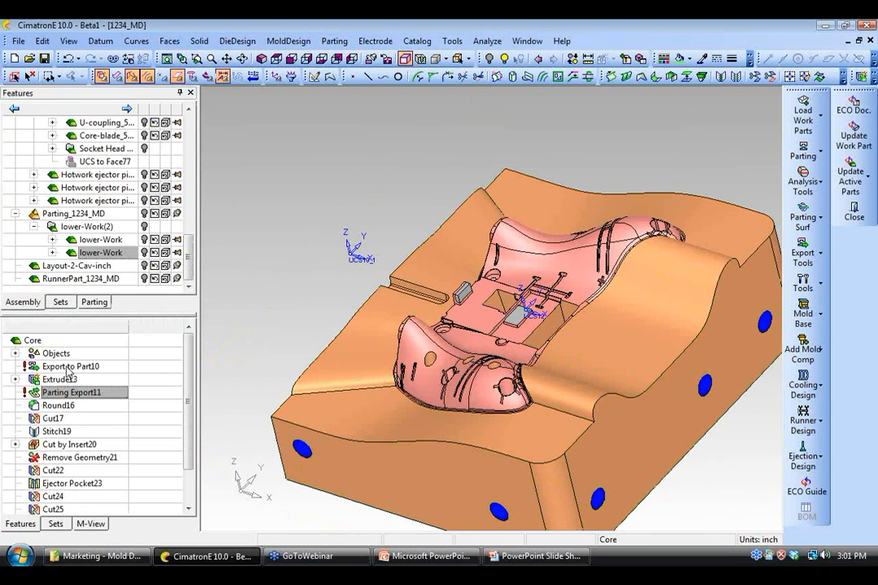
Step: Update the core's Parting Export feature from its context menu to match the source parting
right_click(69, 368)
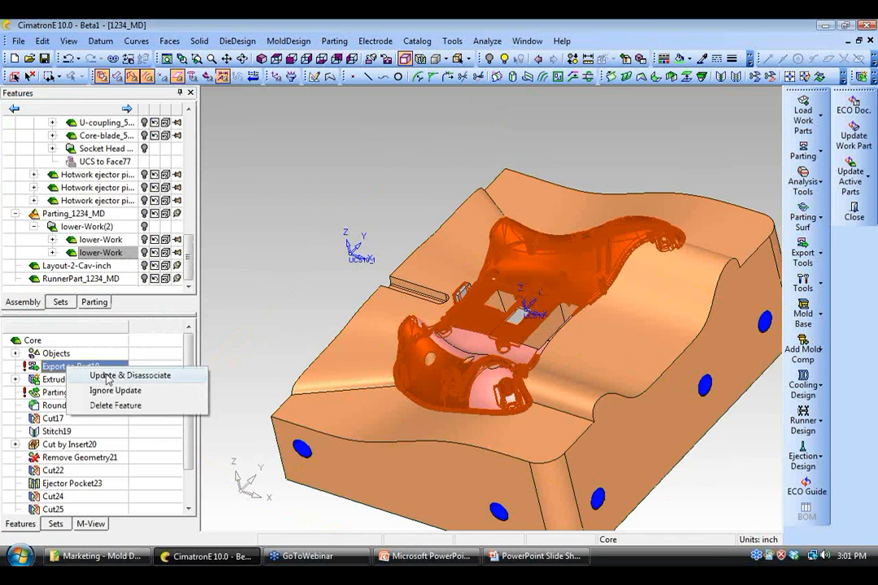
click(132, 376)
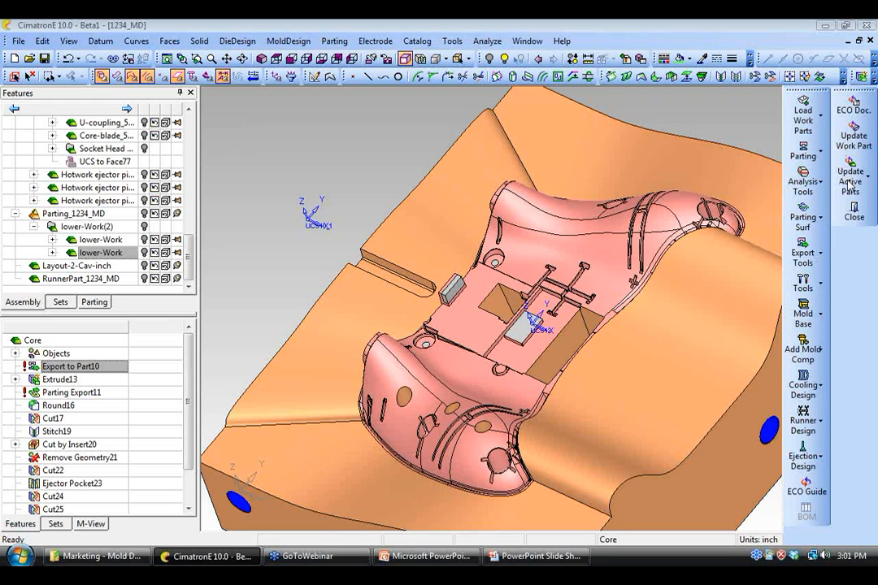
click(859, 173)
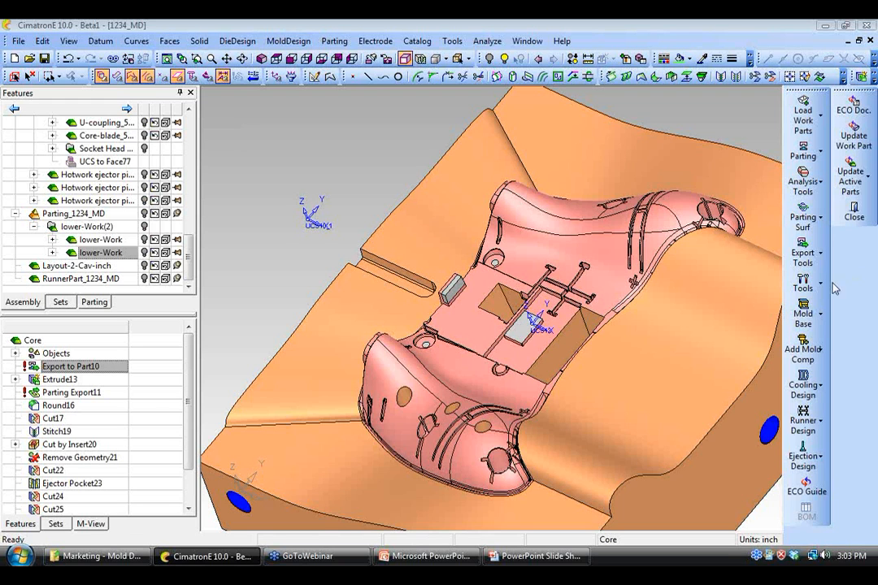
mouse_move(868, 285)
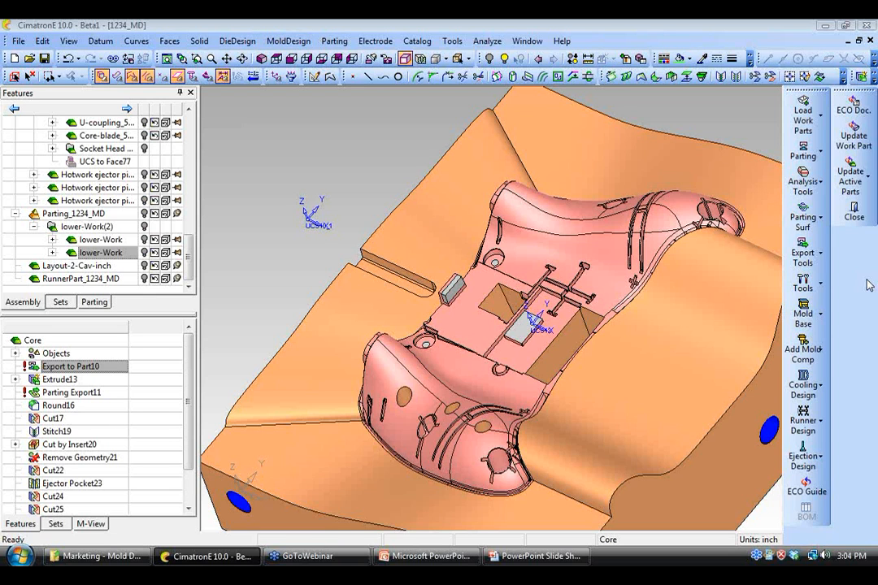
mouse_move(735, 285)
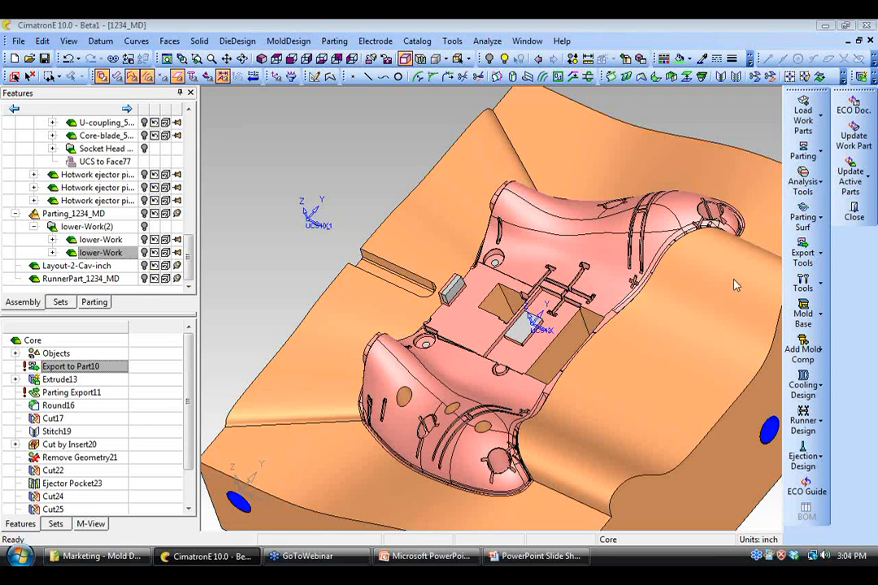
mouse_move(770, 289)
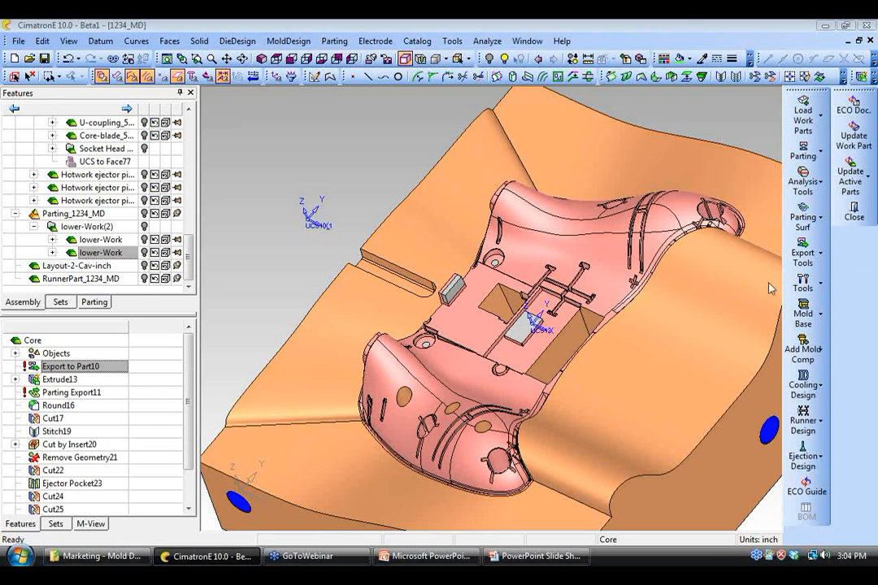
mouse_move(870, 283)
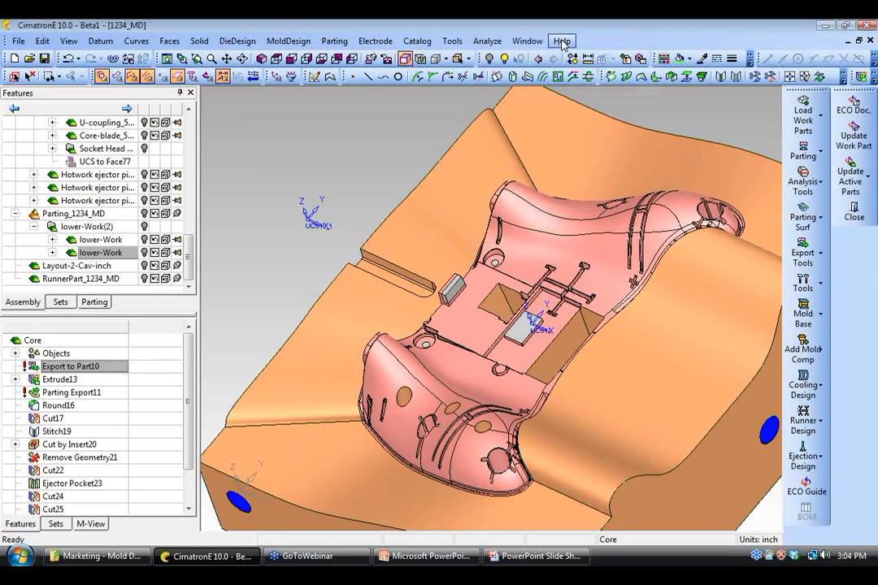
click(563, 41)
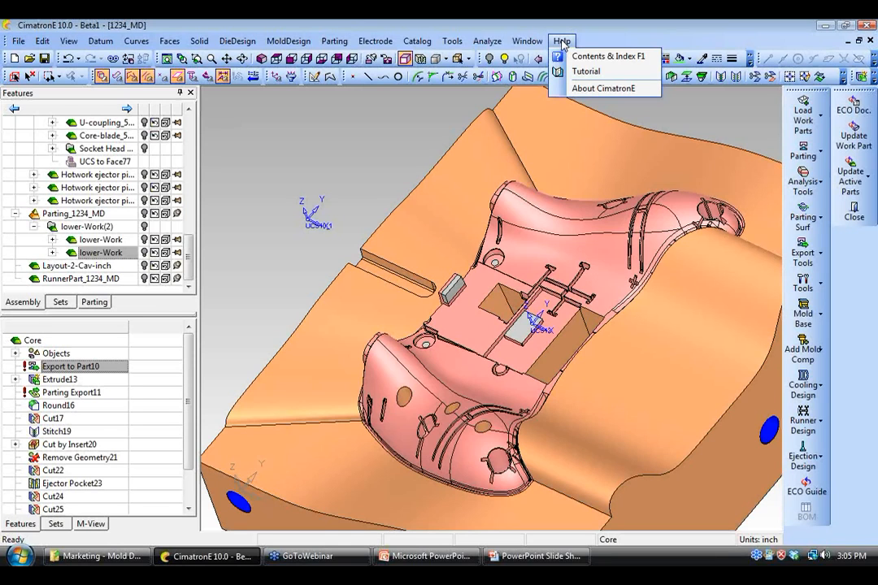
click(561, 39)
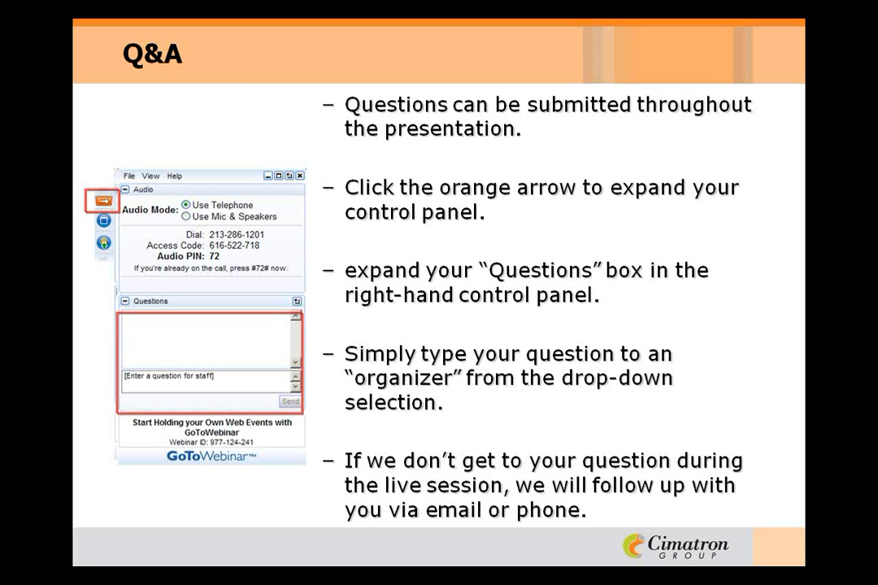
mouse_move(869, 286)
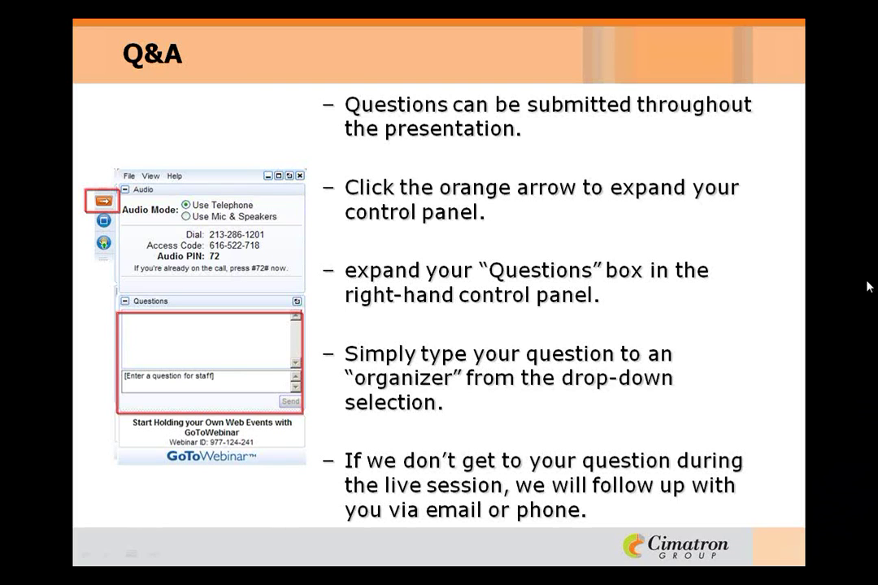